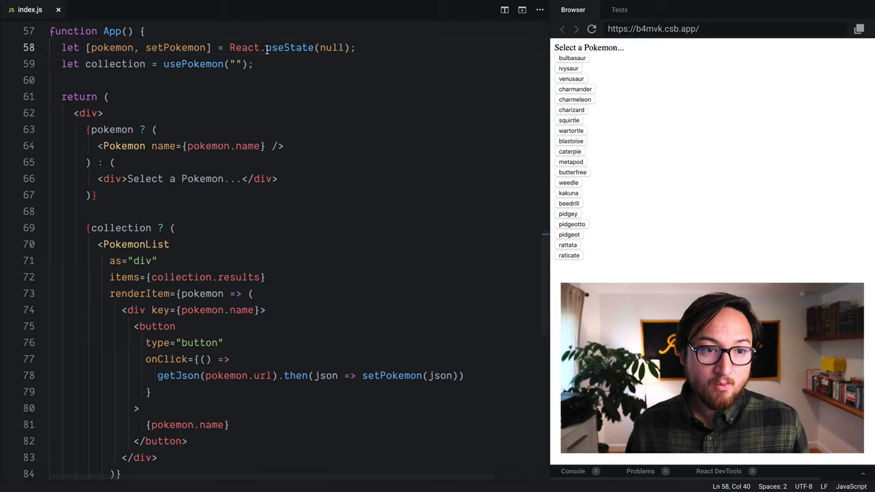
- Rename React.useState to React.useReducer and start an arrow-function reducer "() =>" before null
double_click(290, 46)
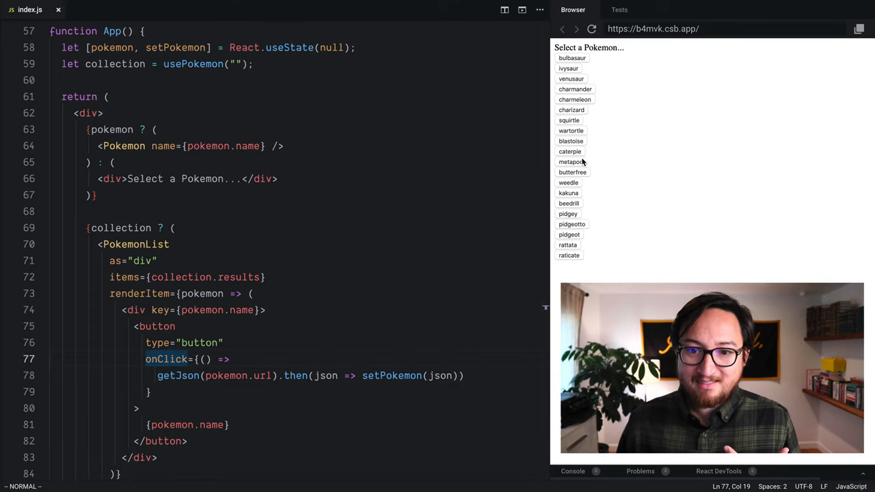
click(572, 141)
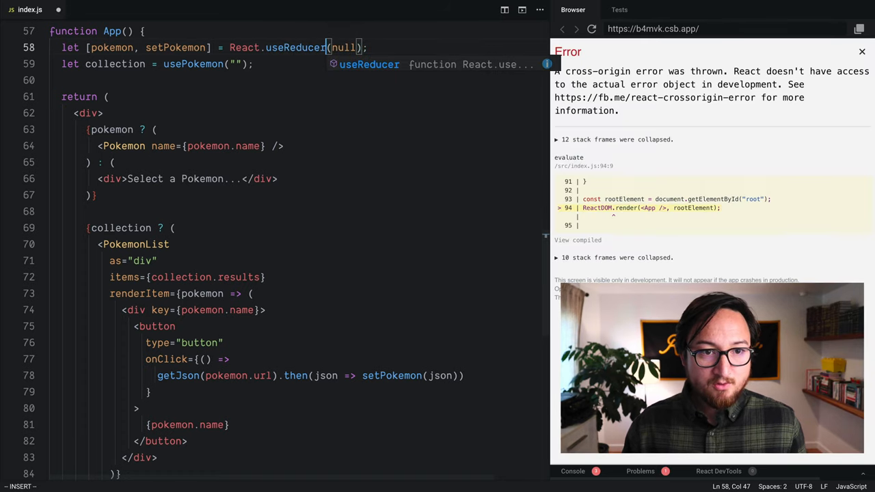
click(862, 52)
text(, )
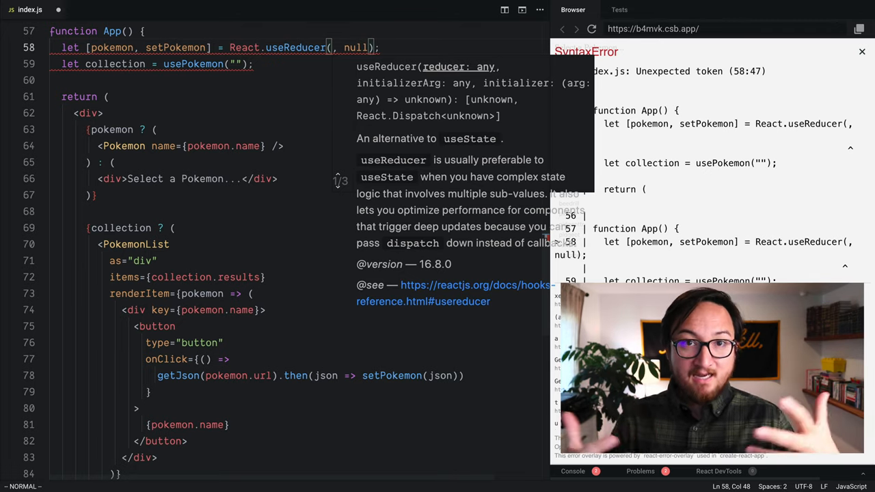
key(i)
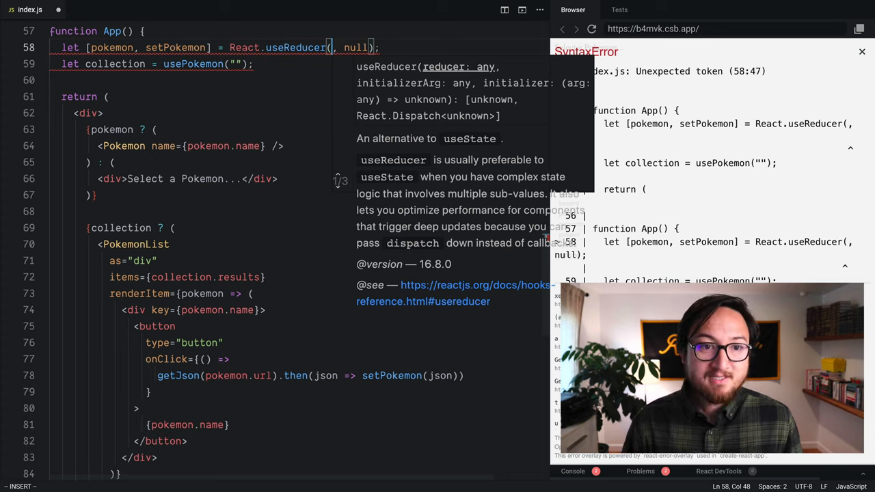
text(() =>)
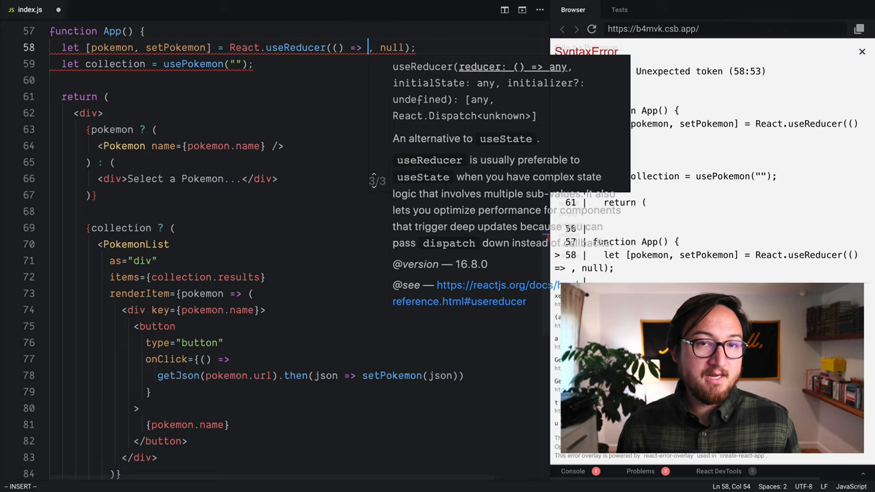
- Finish the call as React.useReducer((oldState, newState) => newState, null), clearing the preview error
text(newState)
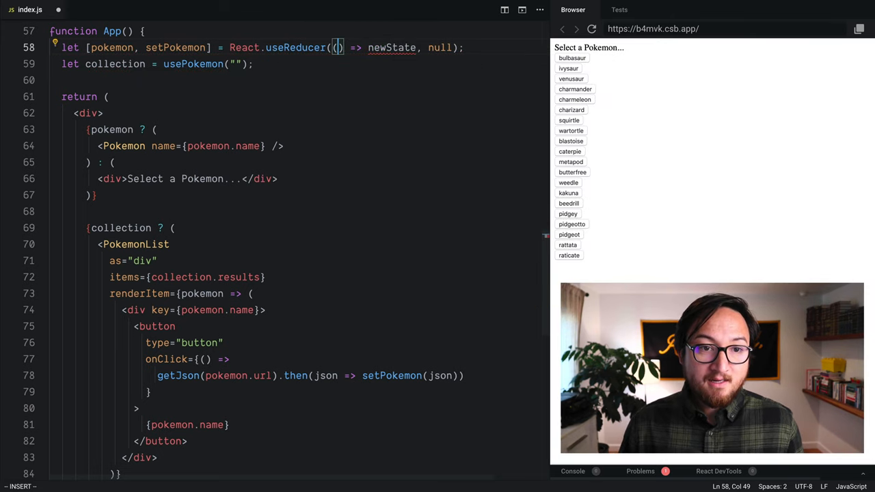
text(old,)
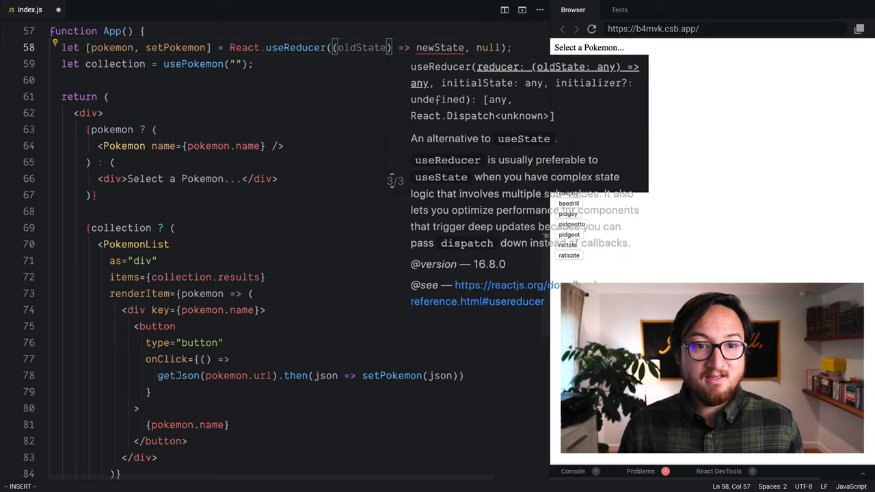
text(,)
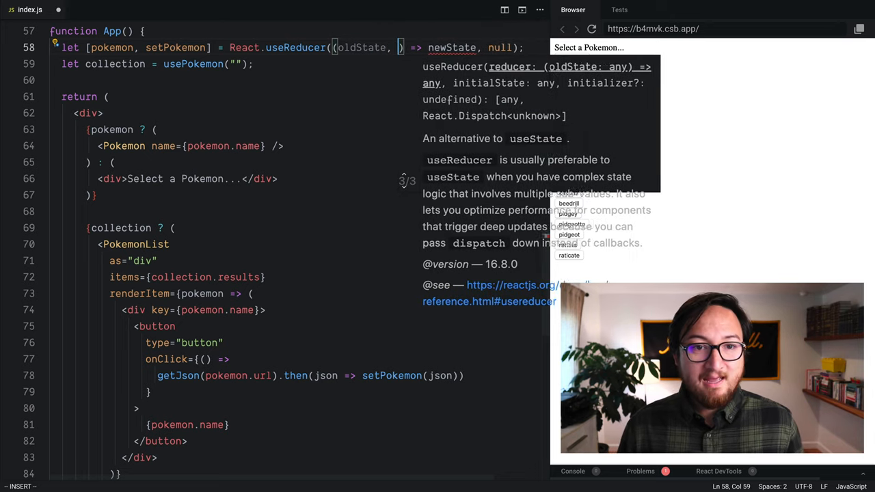
text(newState)
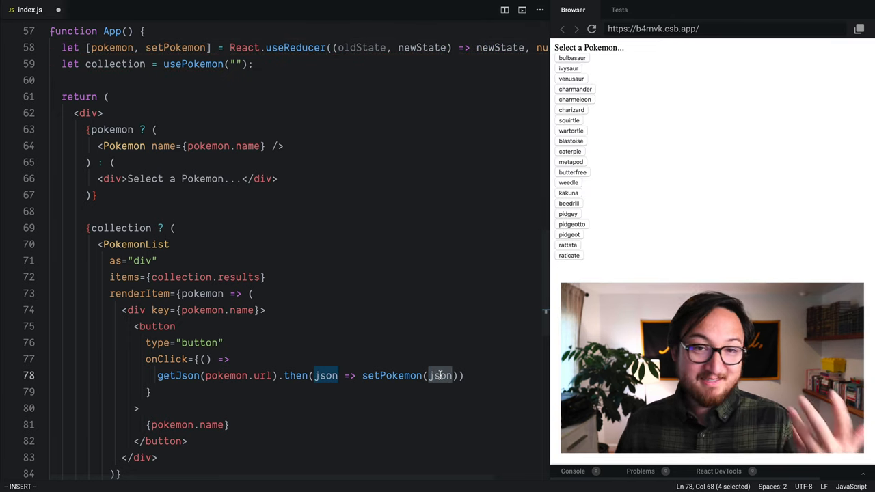
mouse_move(421, 46)
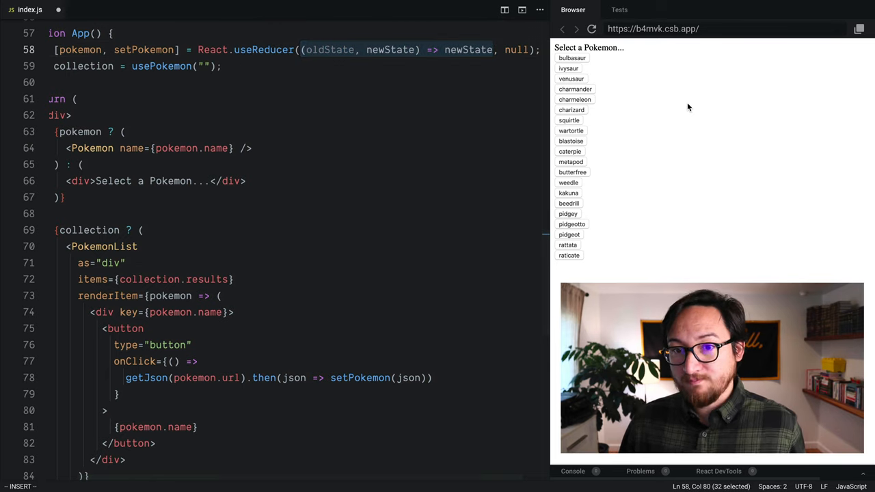
- Pick charizard, then weedle, confirming the chosen Pokémon's name shows as a heading
click(572, 109)
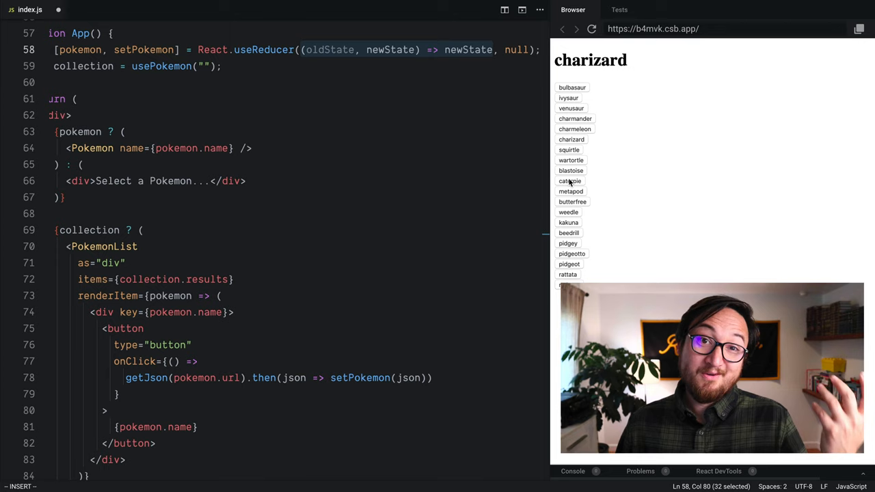
click(569, 212)
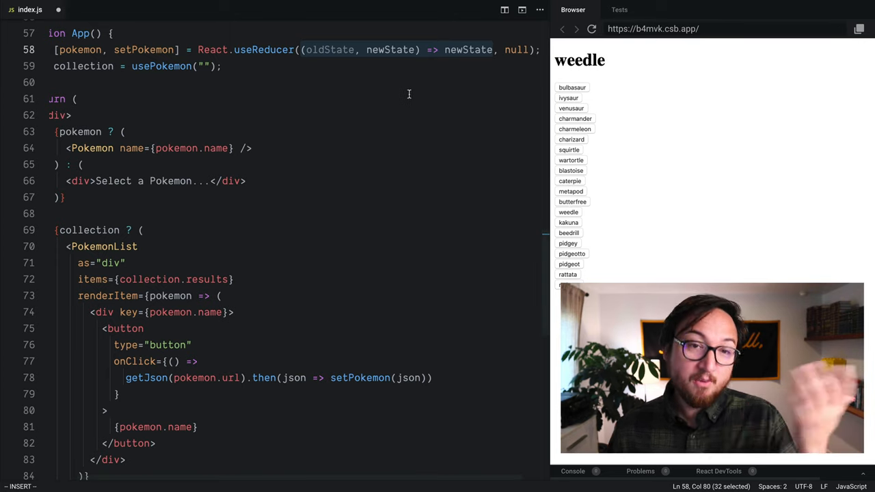